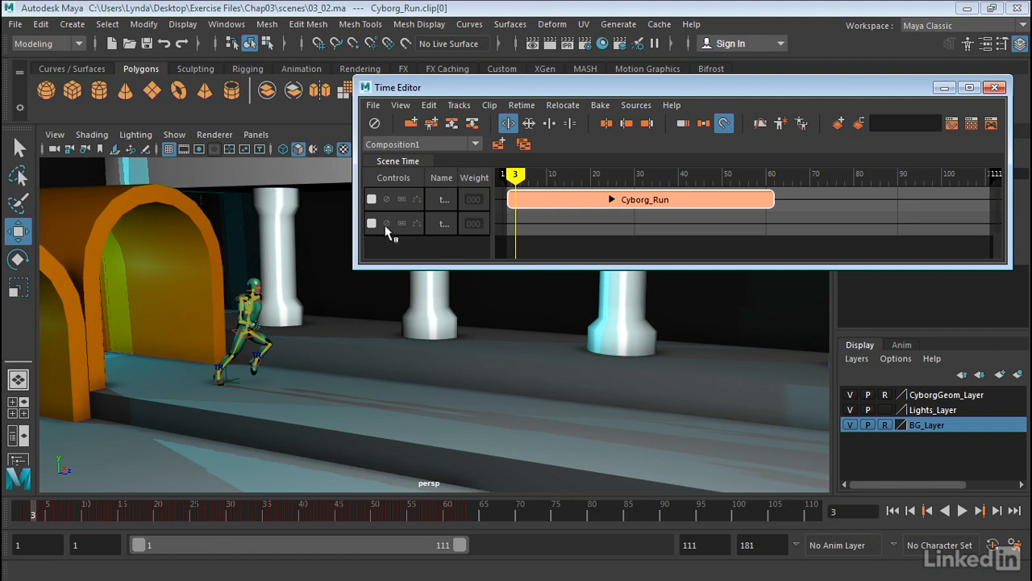
mouse_move(506, 228)
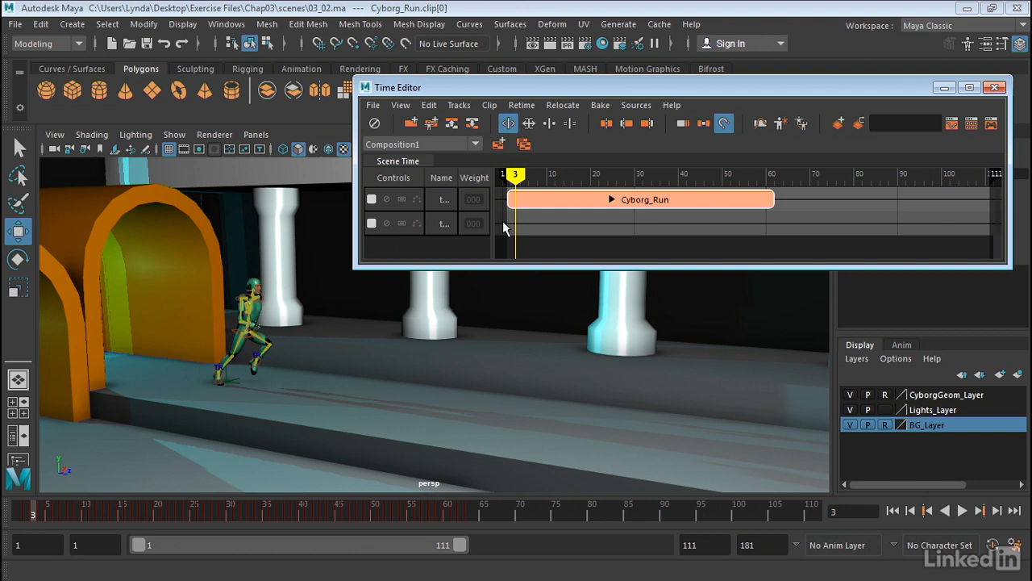
mouse_move(629, 193)
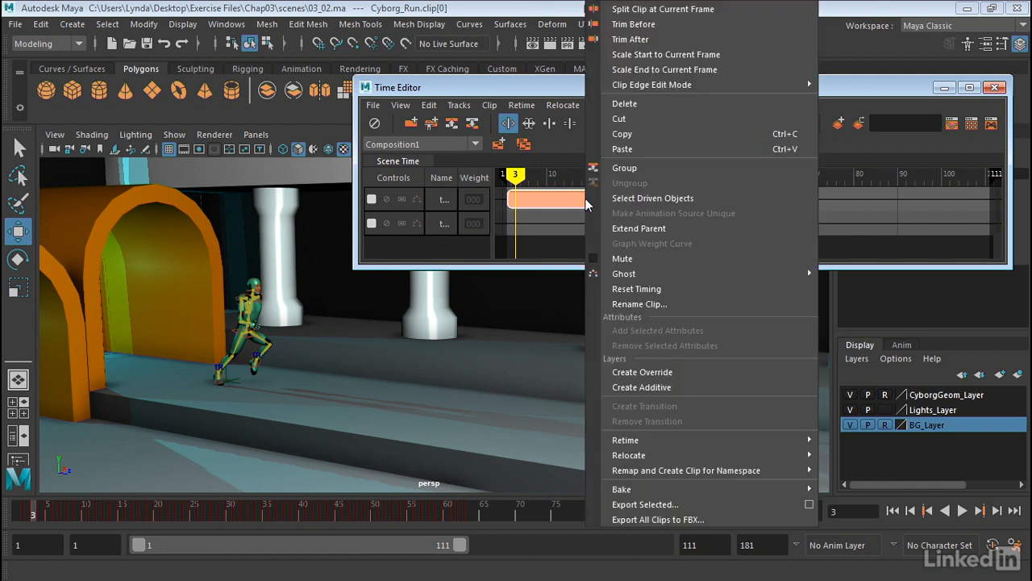
mouse_move(624, 273)
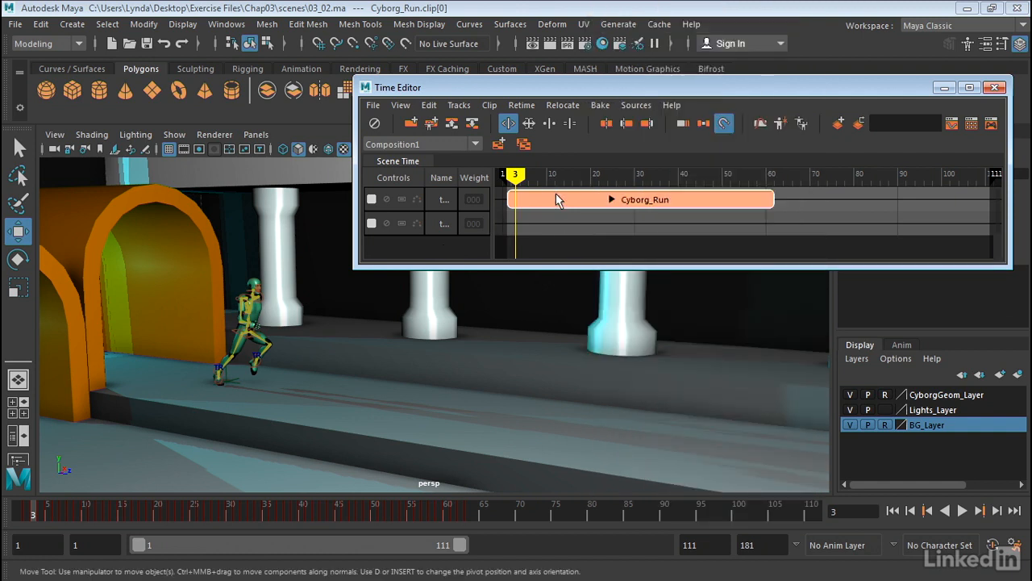
Step: Enable ghosting on the Cyborg_Run clip from the Time Editor's Clip > Ghost menu
click(489, 105)
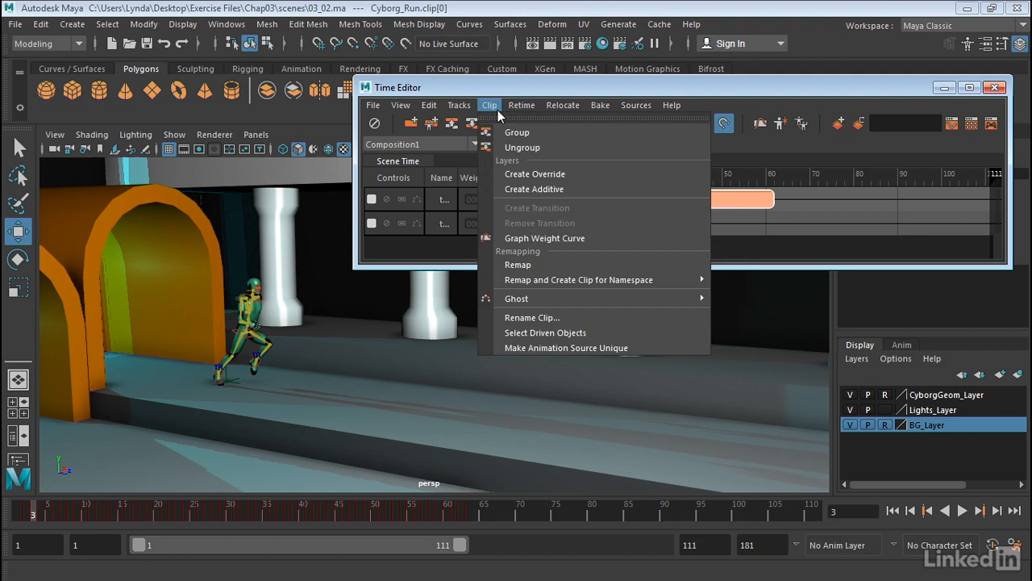
mouse_move(564, 308)
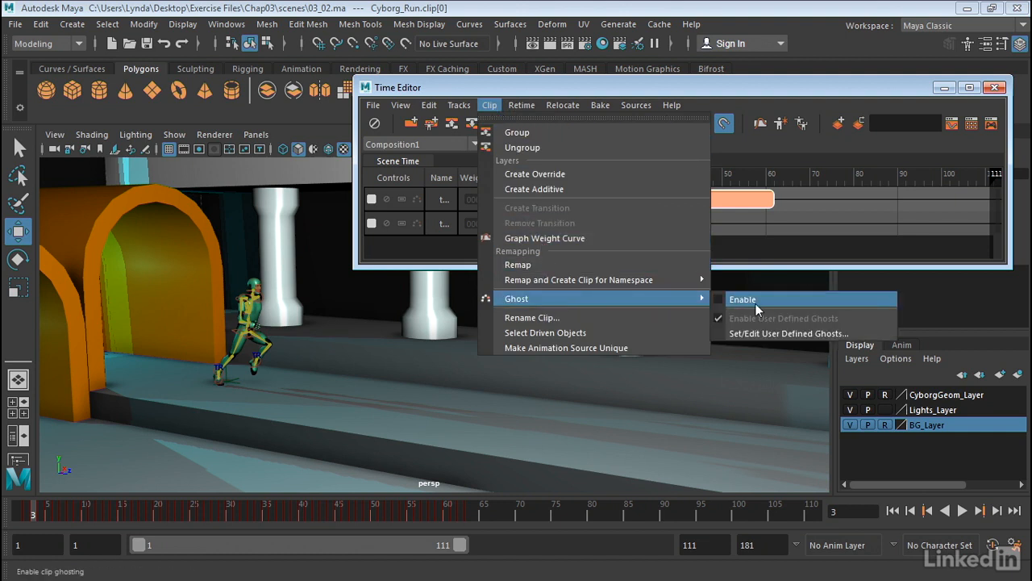
click(743, 299)
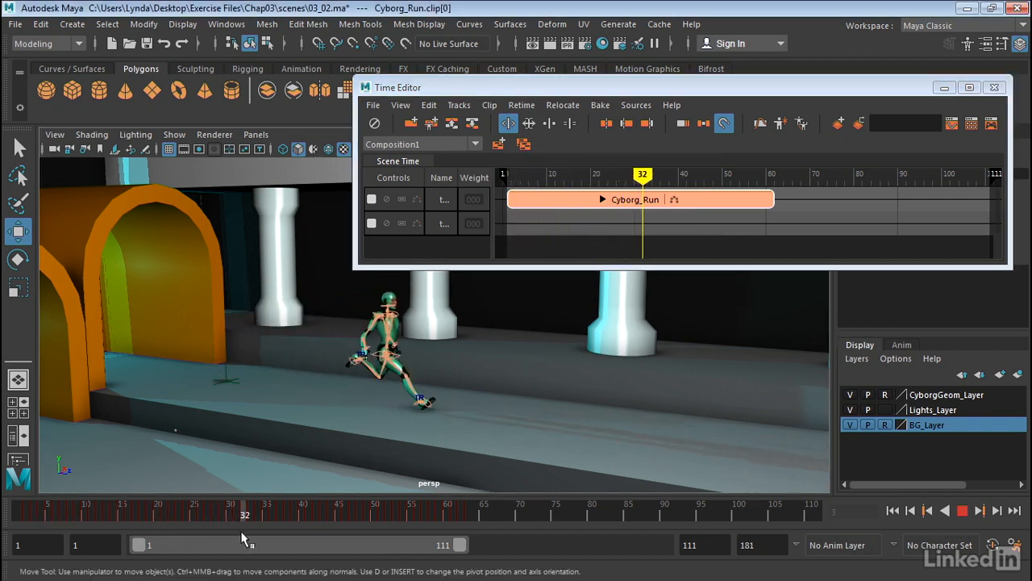
drag(245, 514, 397, 514)
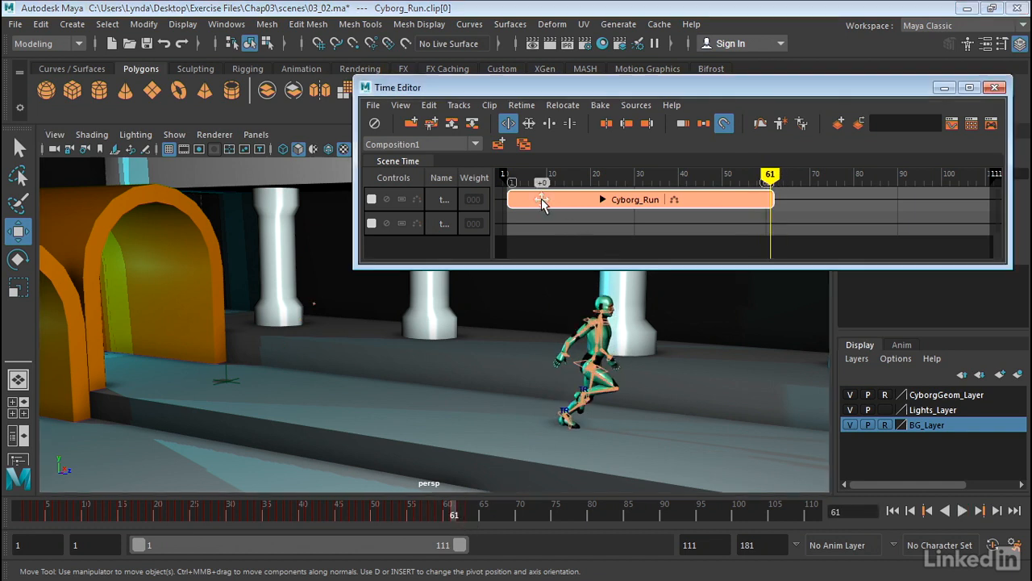
drag(544, 199, 637, 200)
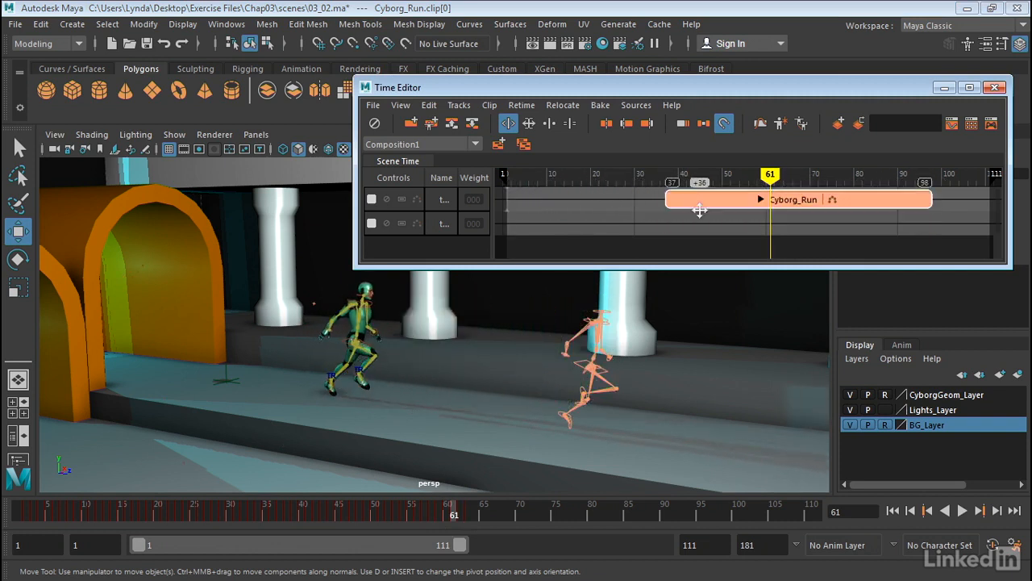
drag(700, 209, 705, 200)
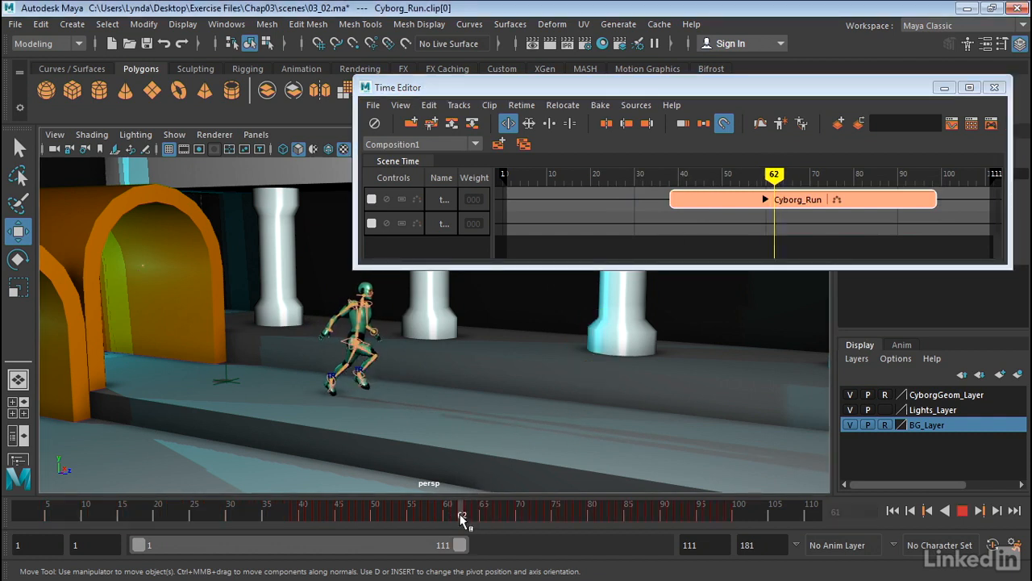
drag(462, 515, 404, 515)
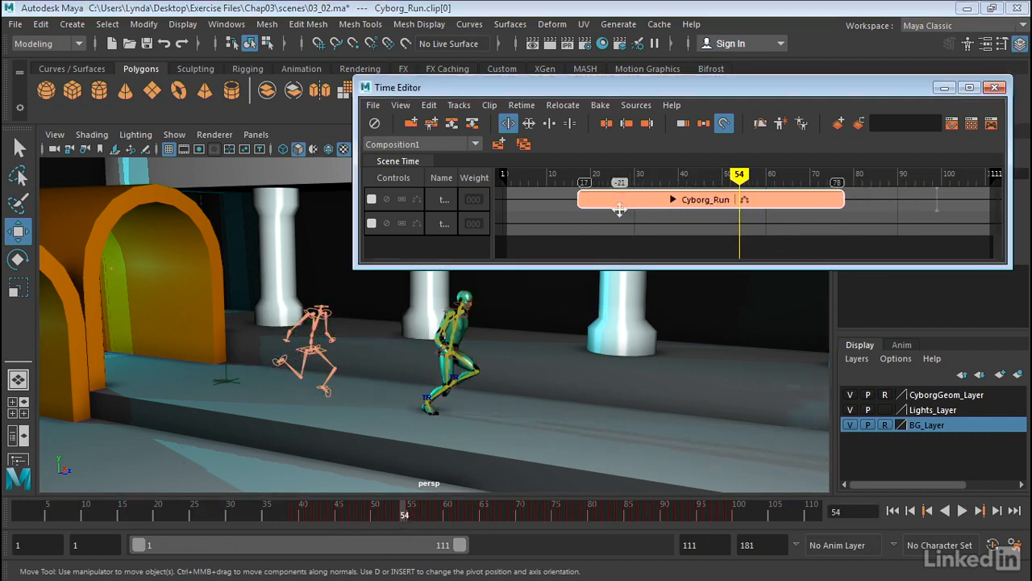
drag(621, 208, 549, 203)
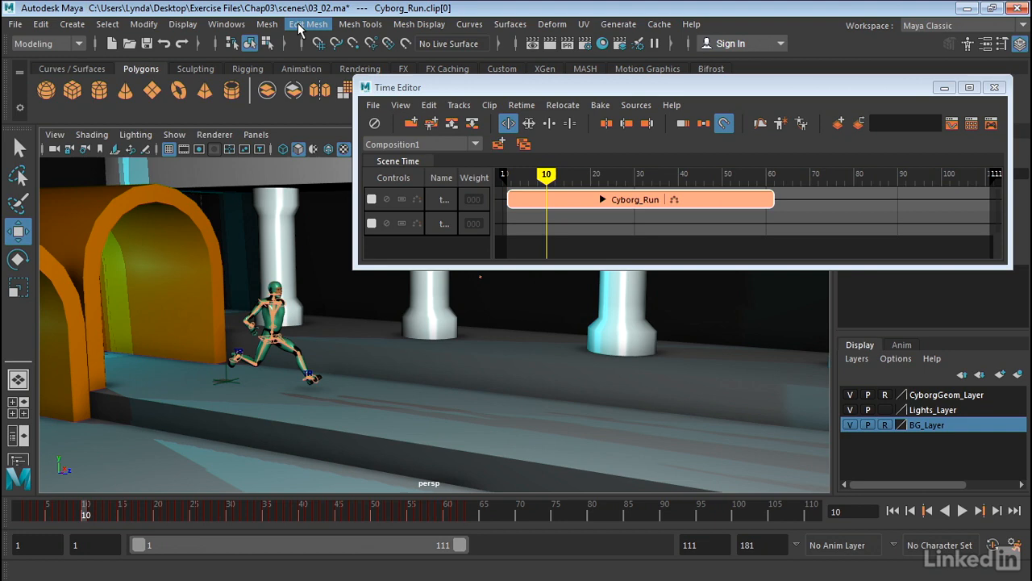
Step: From the Outliner, place Cyborg_Walk_Take_001_AnimSource on the second track near frame 60
click(226, 24)
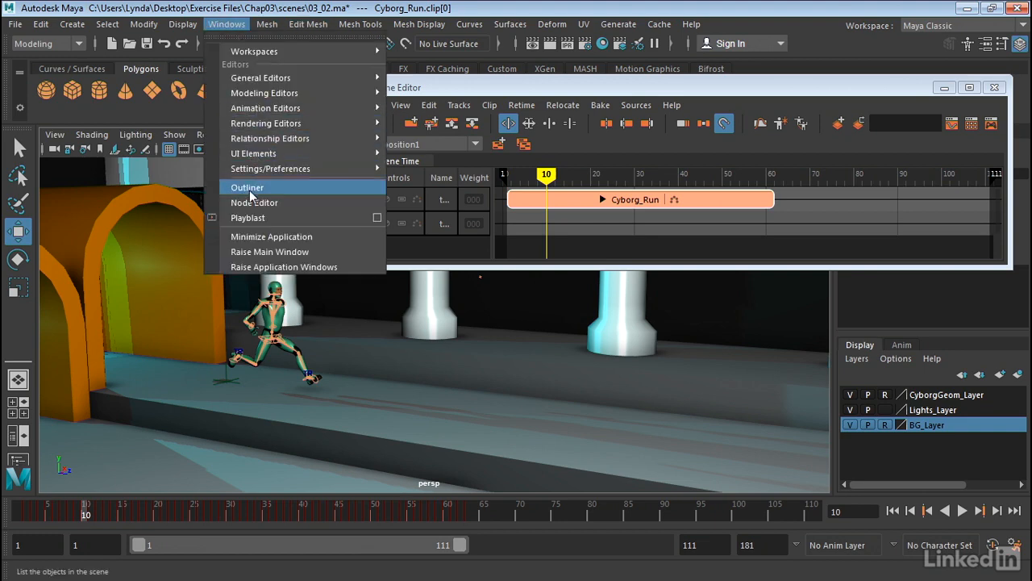
click(246, 187)
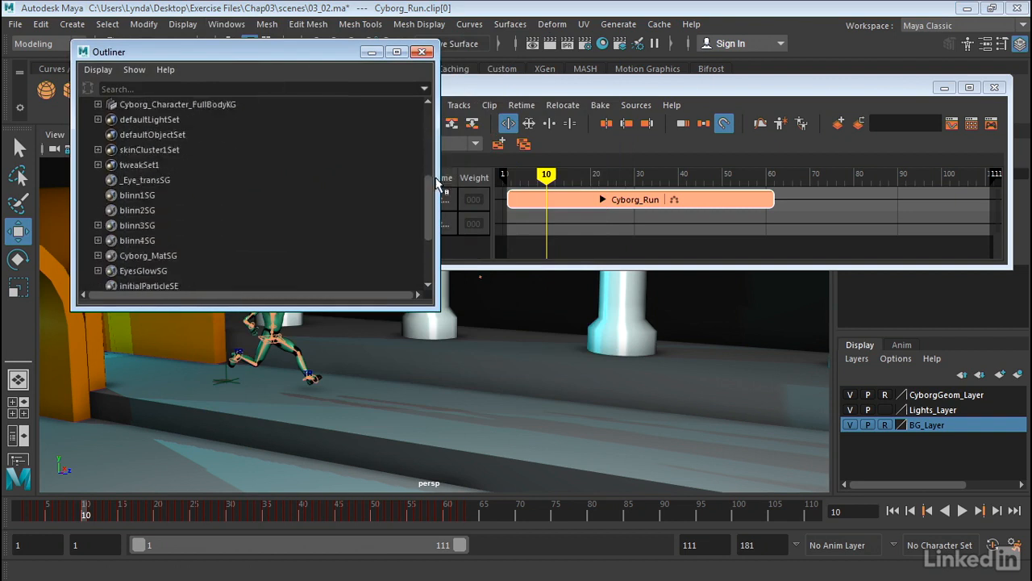
scroll(down, 3)
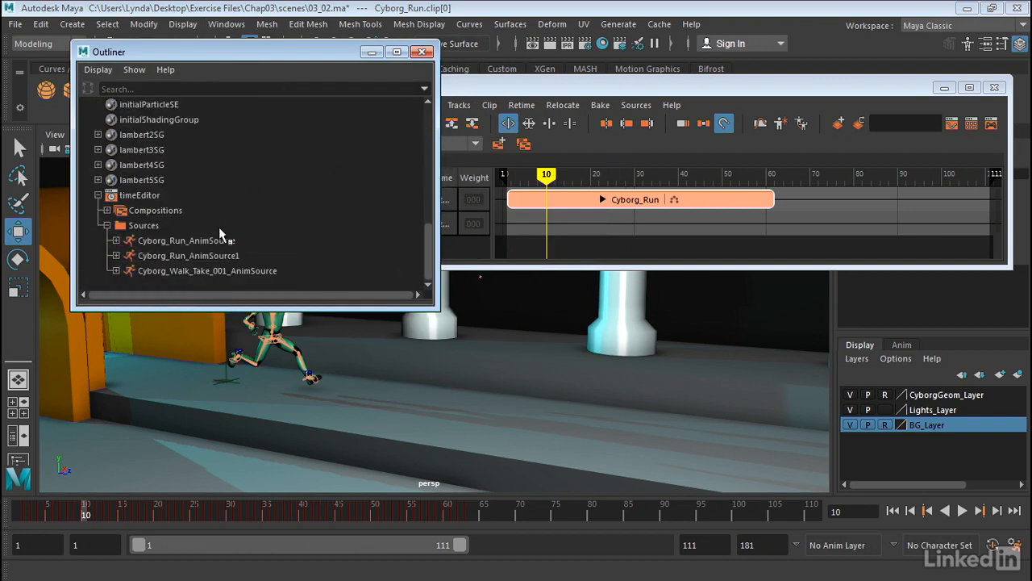
click(207, 270)
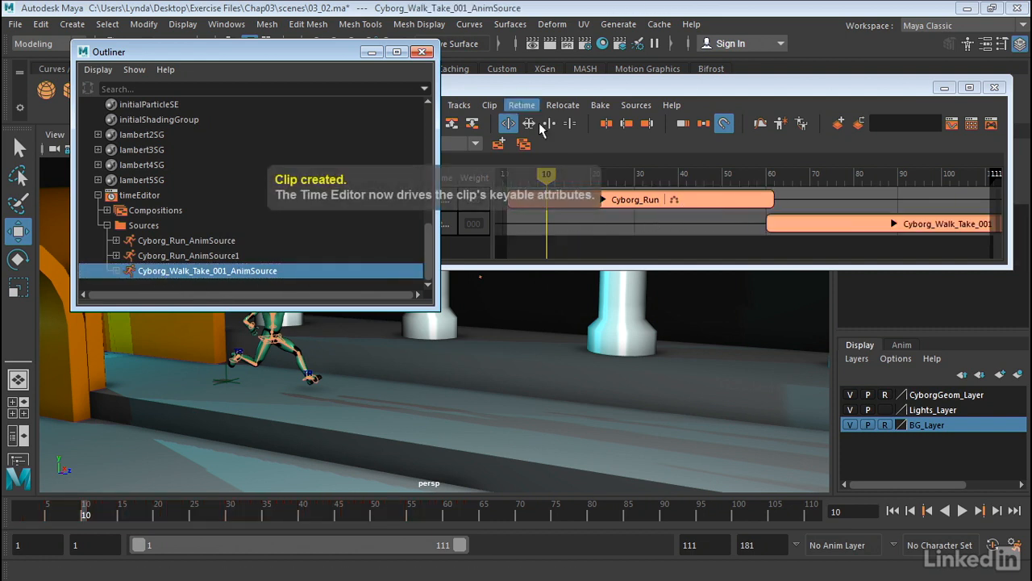
Step: Close the Outliner window, returning to the Time Editor
click(419, 52)
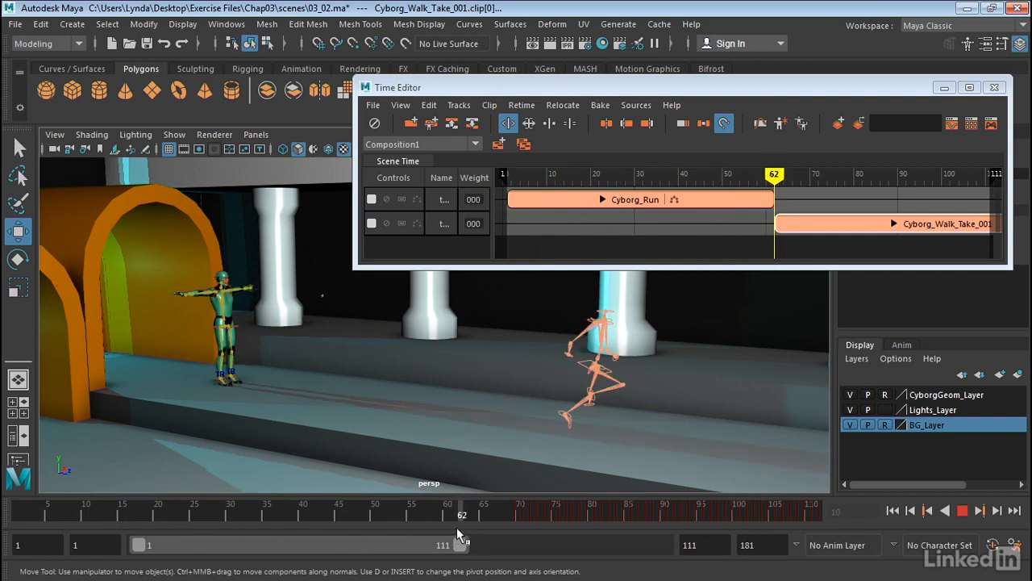
Step: Scrub across the boundary to confirm Cyborg_Run hands off to the walk at frame 53
drag(462, 510, 513, 510)
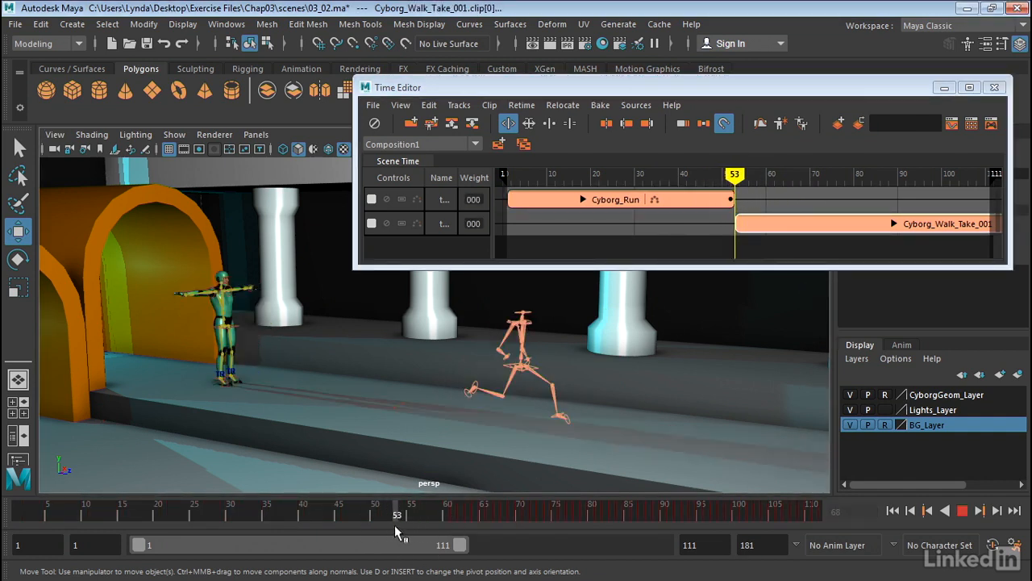
drag(396, 514, 433, 514)
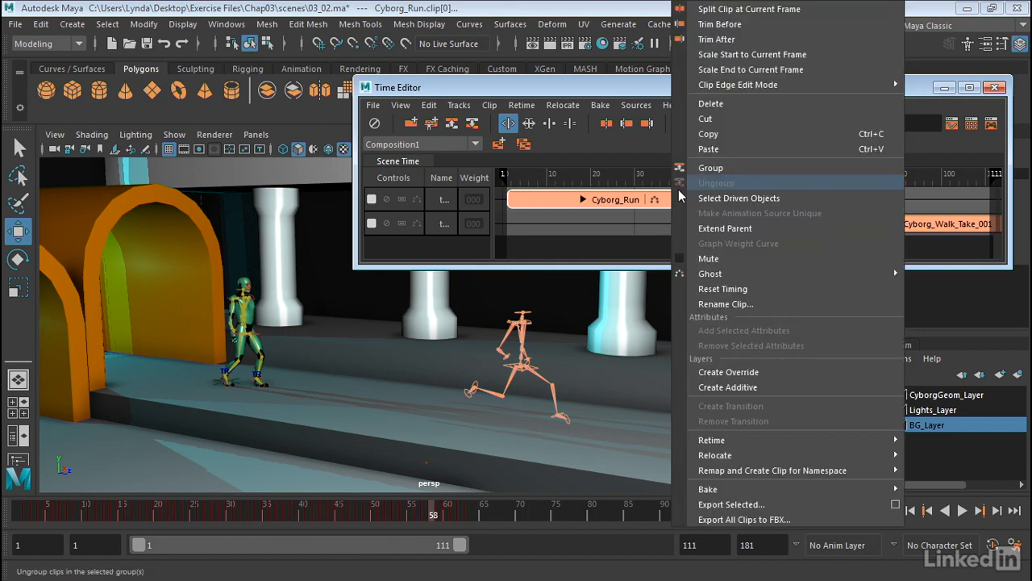
mouse_move(711, 273)
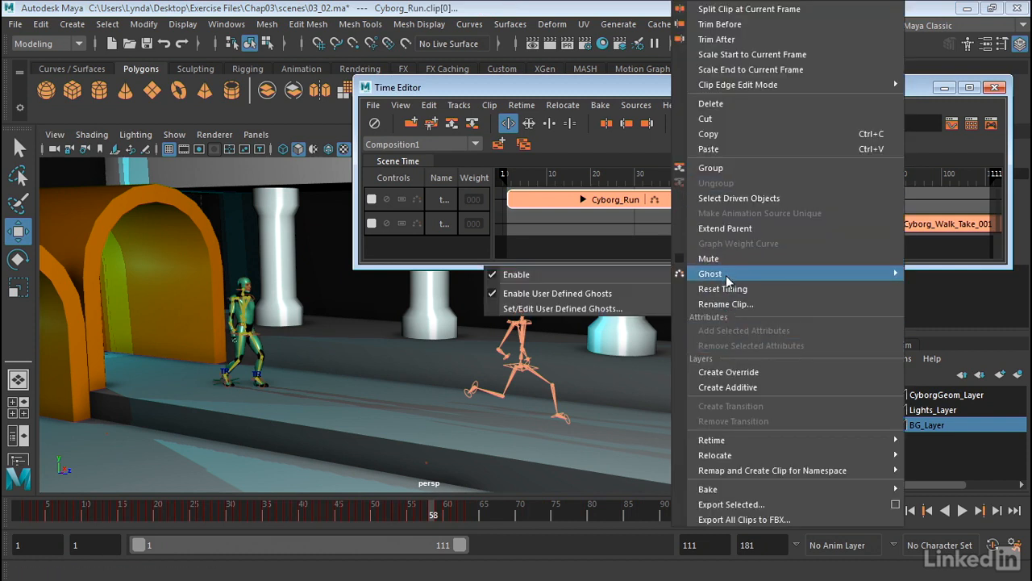
mouse_move(571, 302)
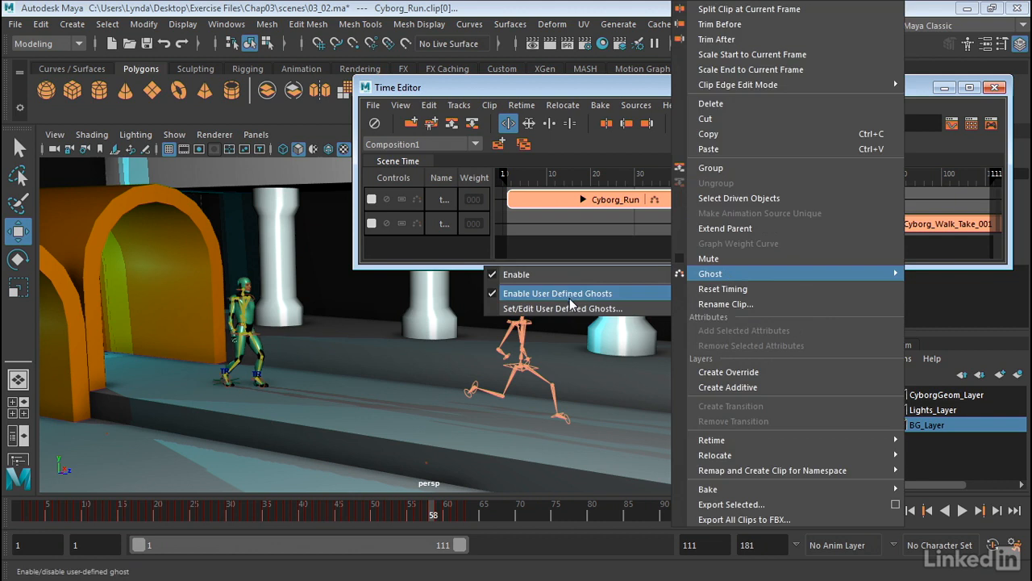
mouse_move(575, 308)
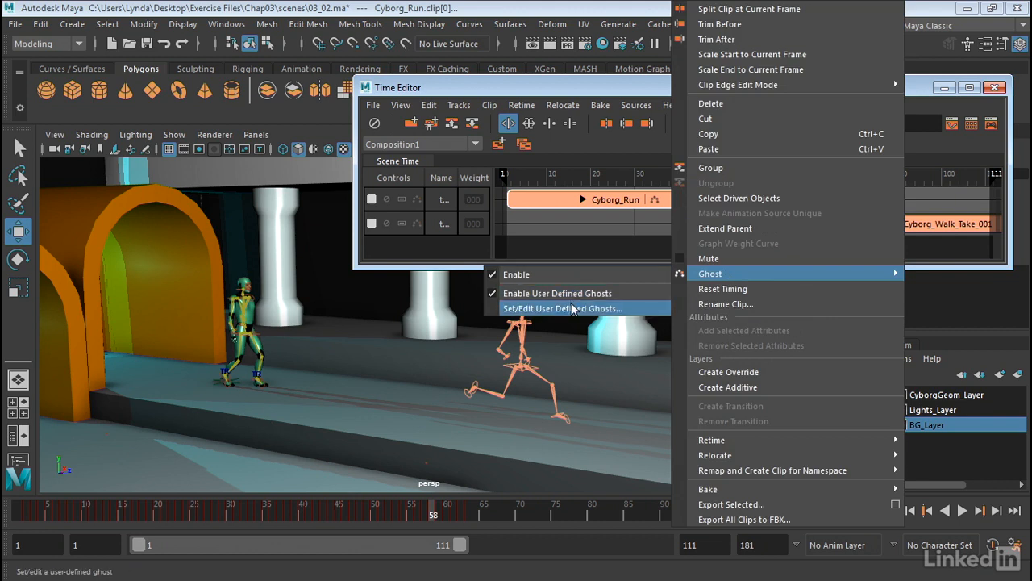
click(562, 308)
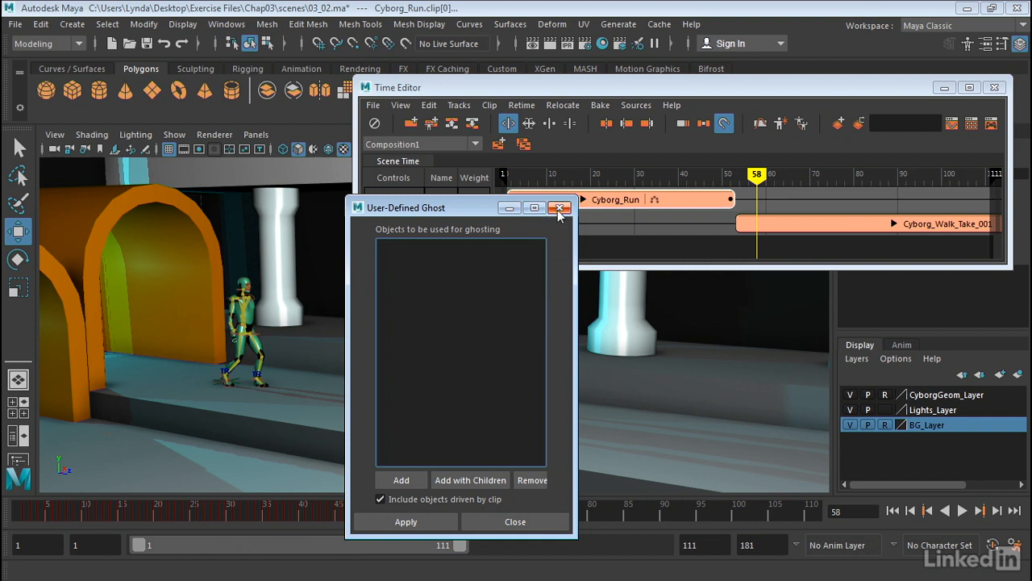
click(559, 207)
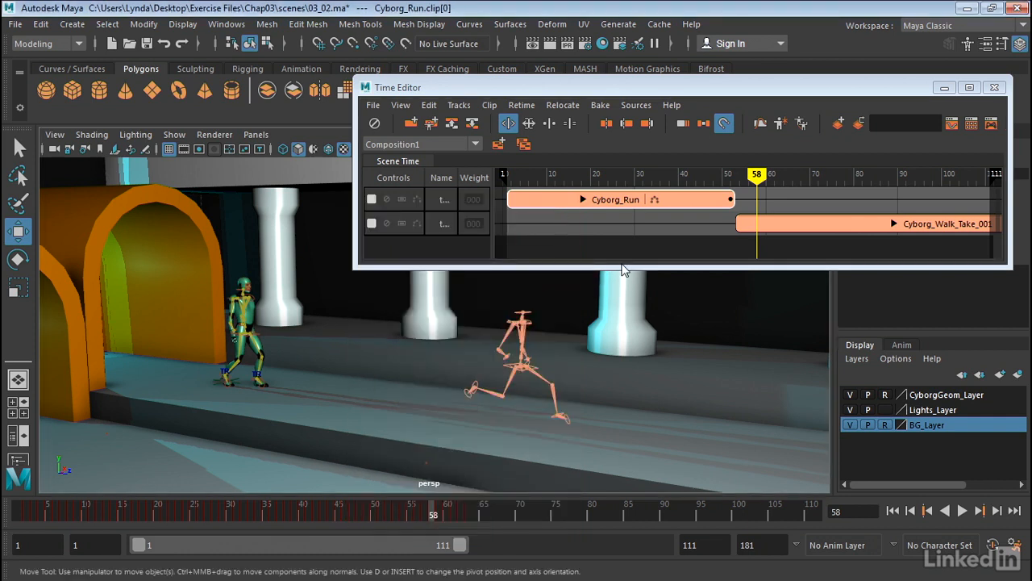